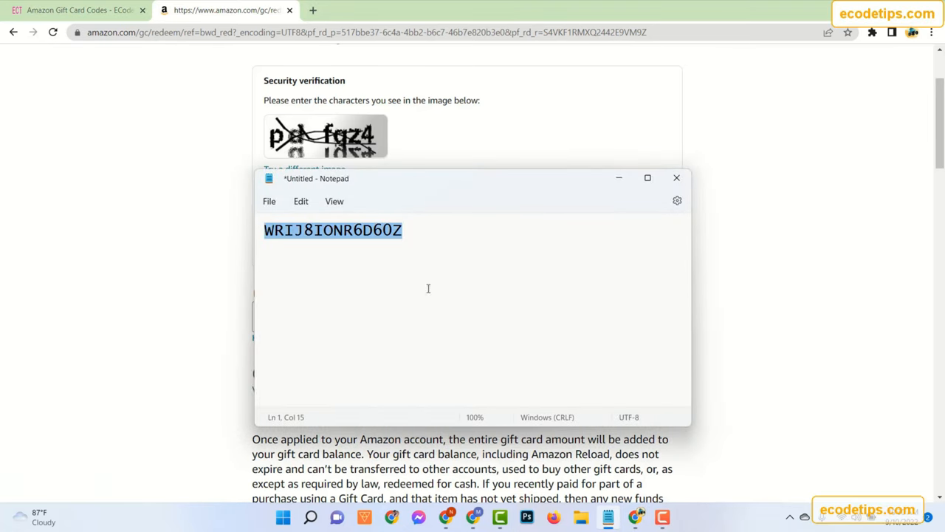
Step: Paste the copied claim code from the notes and apply it to the $21.00 gift card balance
right_click(375, 317)
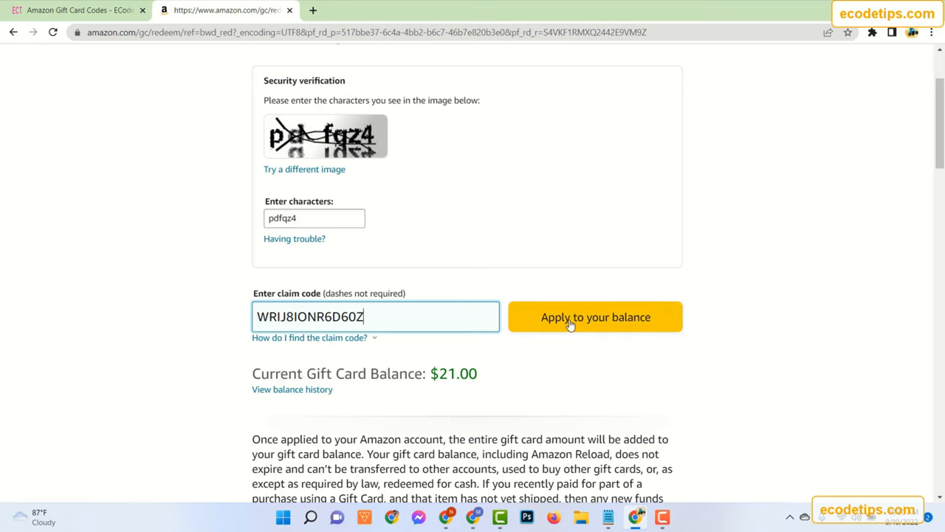
left_click(596, 316)
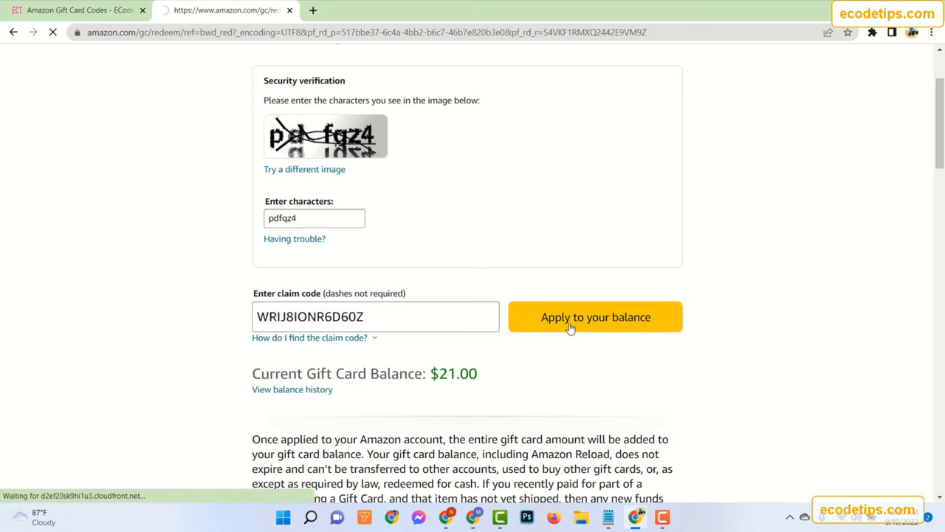
left_click(595, 316)
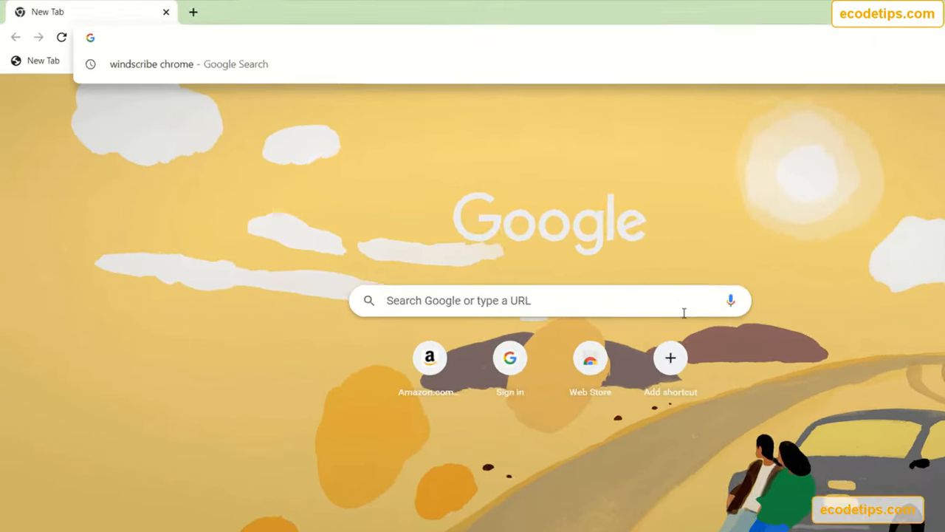
Step: Enter ecodetips.com in the new tab's address bar and load the site
type("ec")
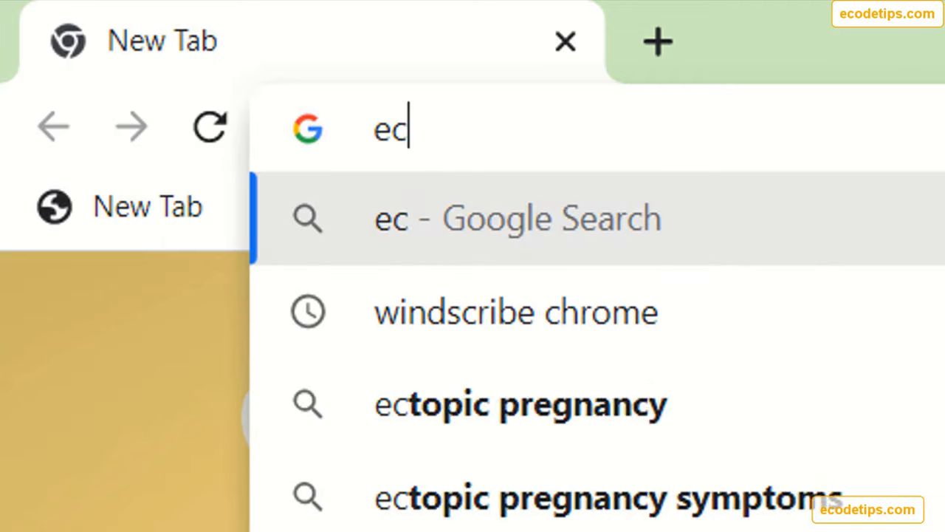
type("odetips")
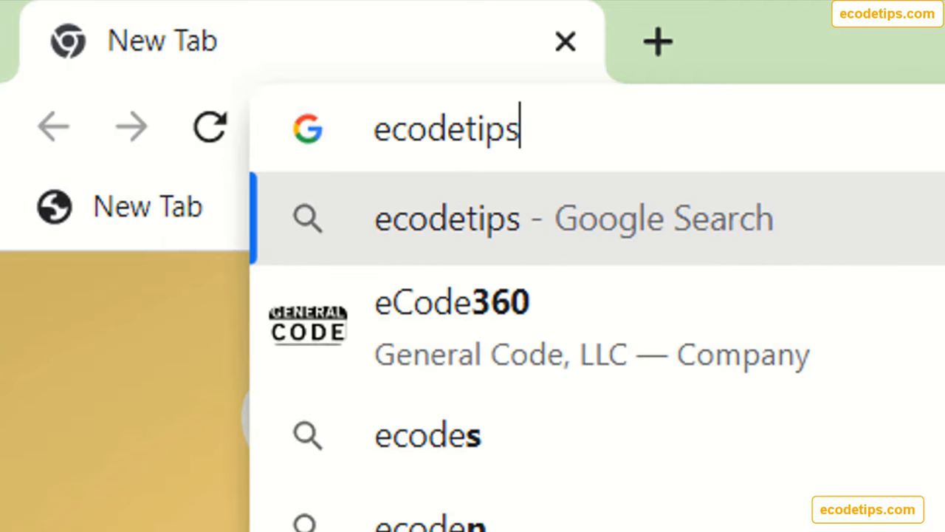
type(".com")
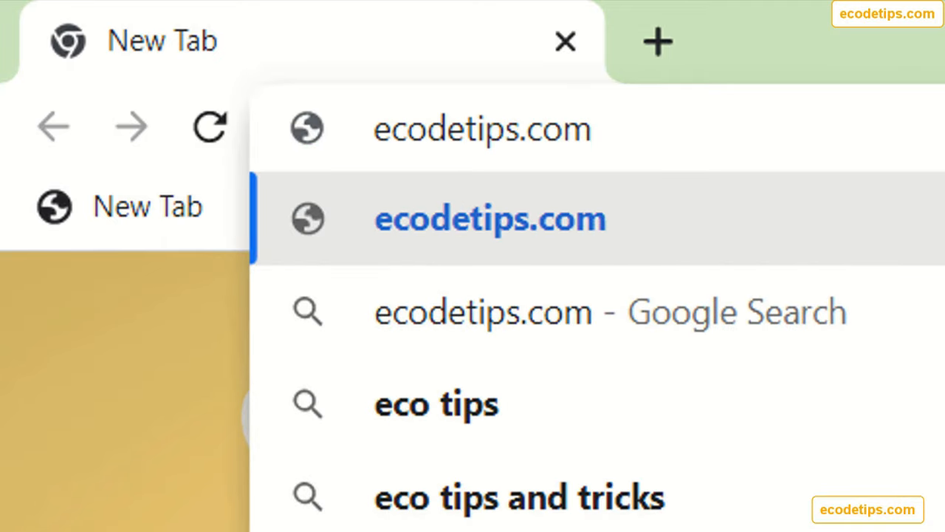
left_click(490, 218)
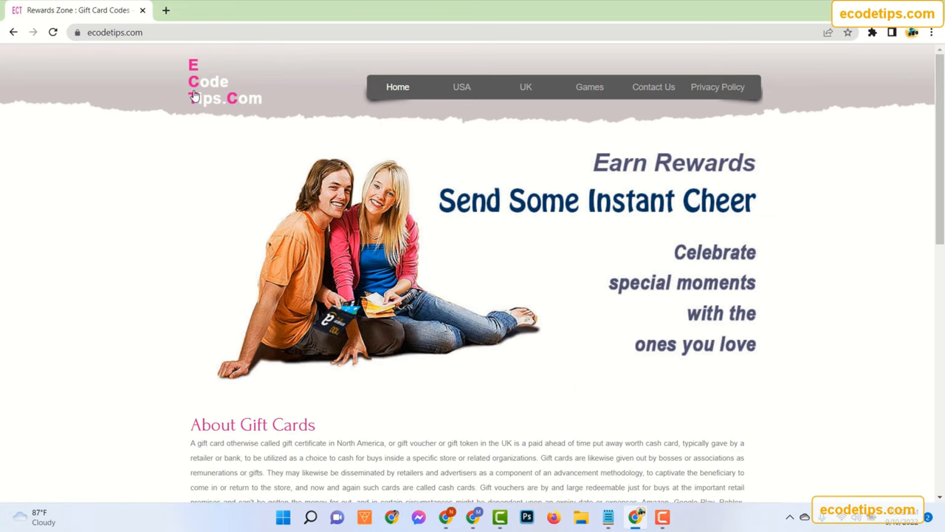
Step: Scroll to the gift card tiles and select the orange Amazon tile
scroll("down", 3)
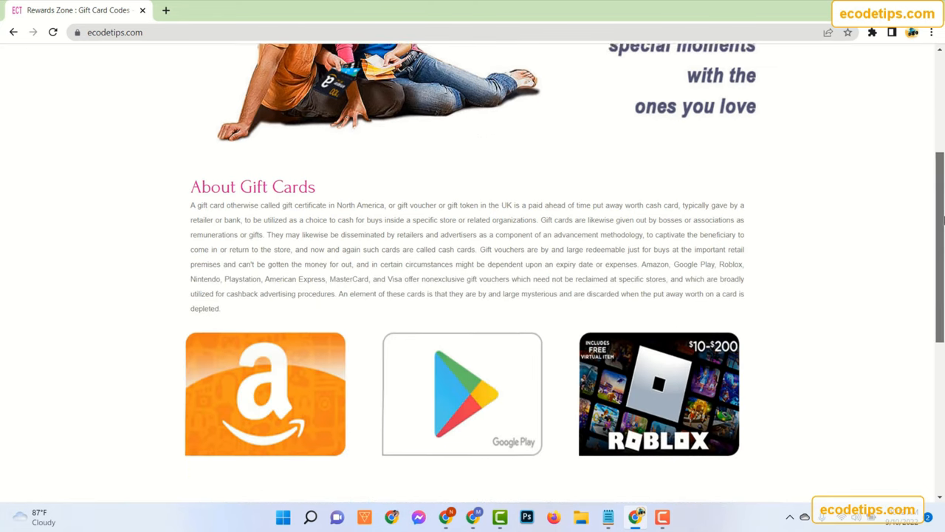
scroll("down", 3)
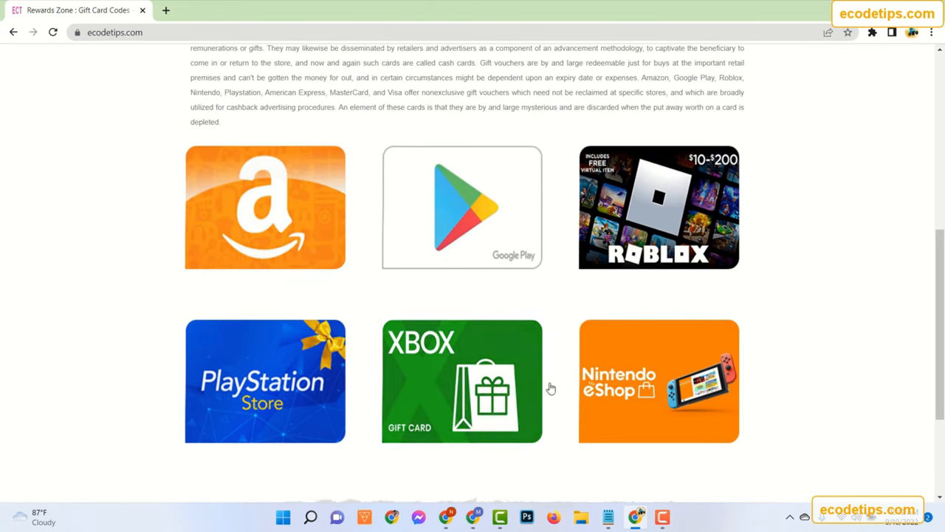
mouse_move(280, 190)
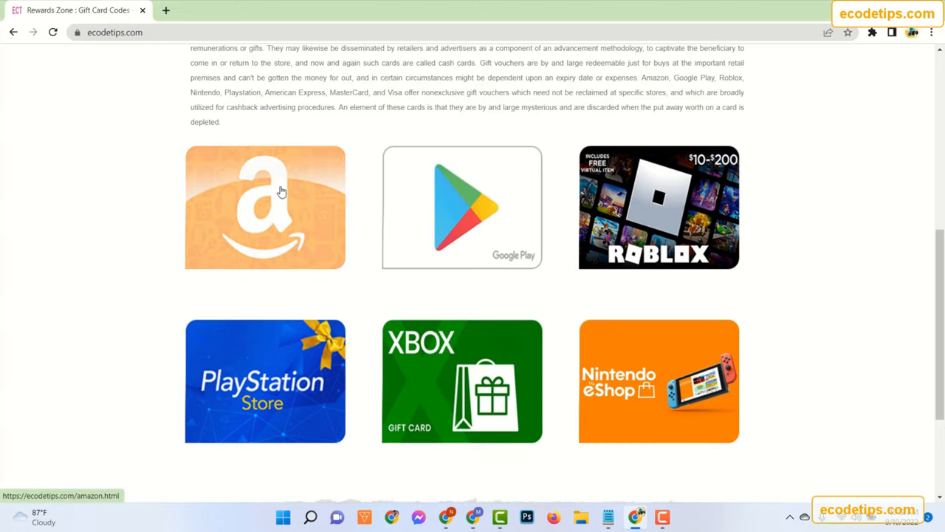
left_click(270, 207)
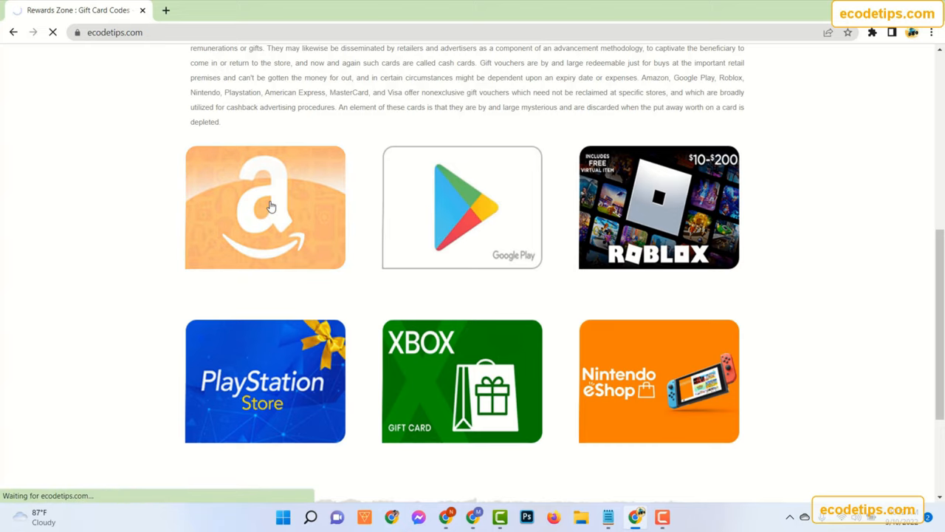
left_click(264, 206)
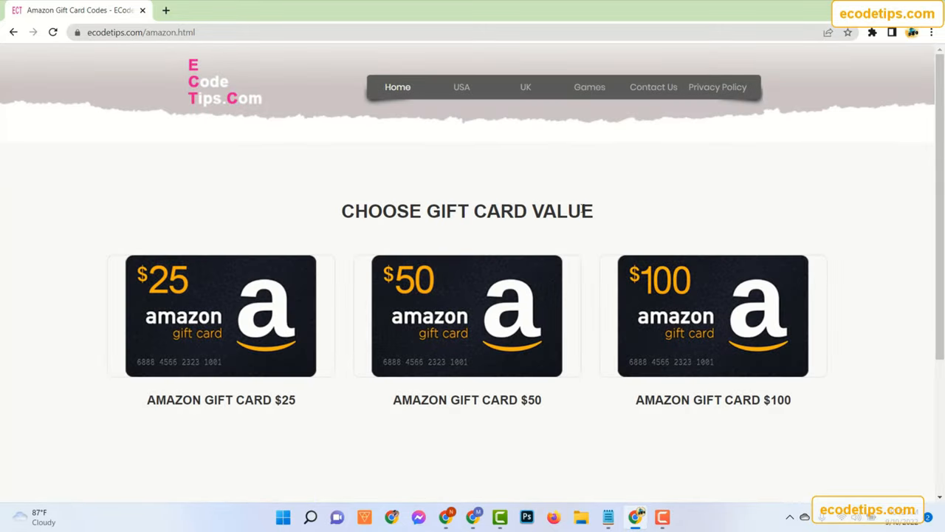
mouse_move(701, 329)
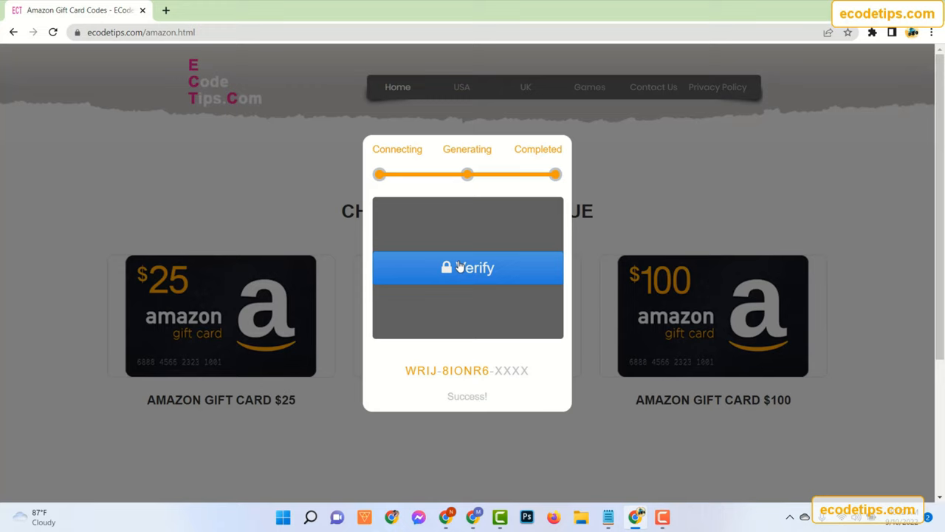
left_click(467, 268)
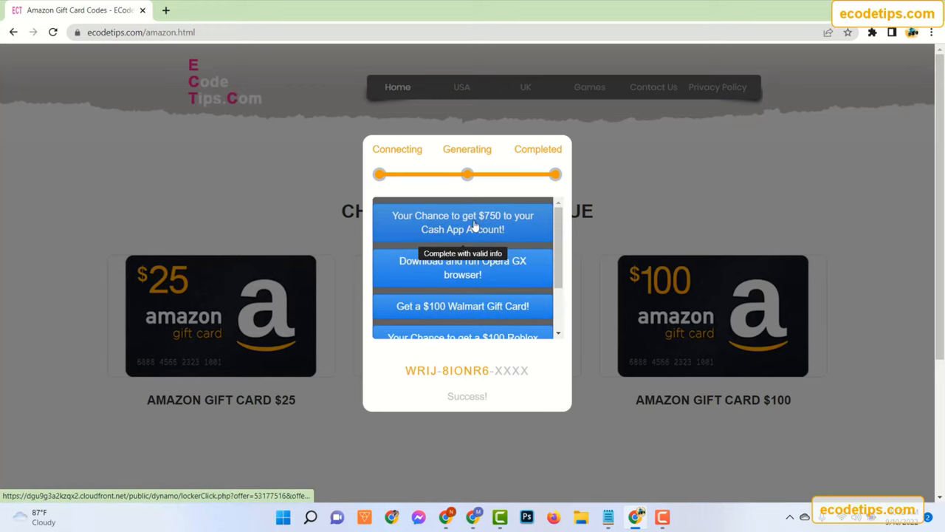
scroll("down", 3)
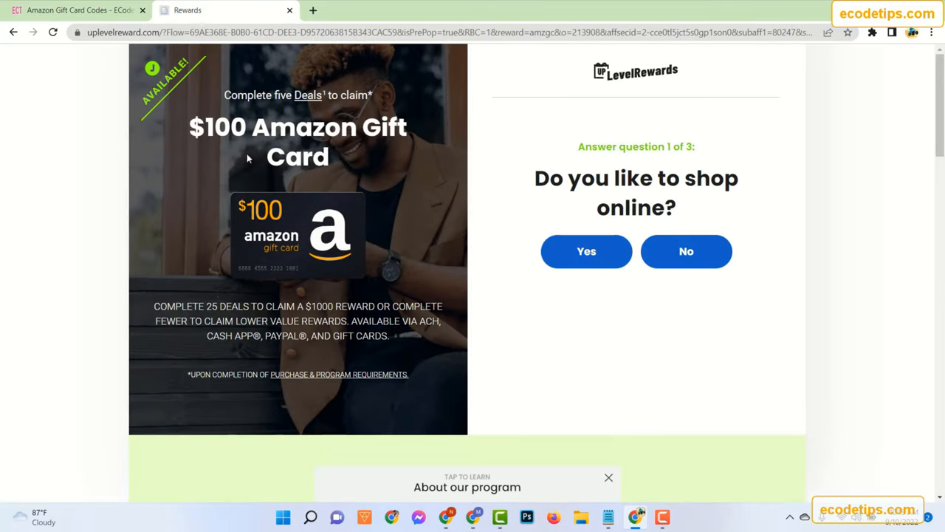
Step: Answer Yes to liking online shopping and submit the email sign-up
scroll("down", 3)
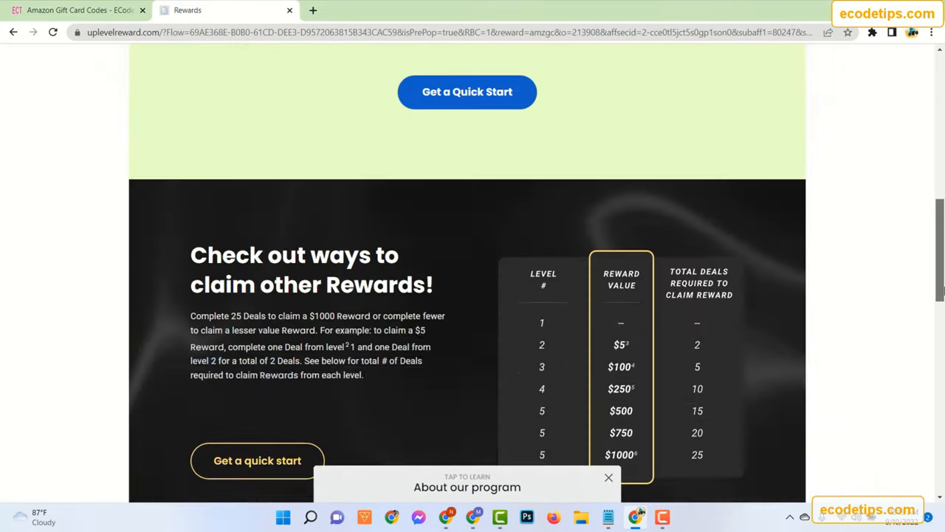
scroll("up", 3)
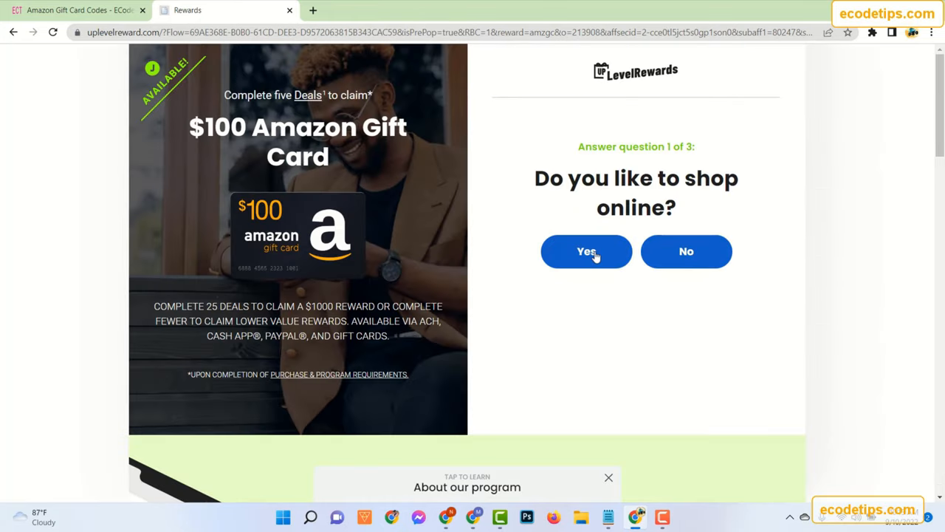
left_click(585, 251)
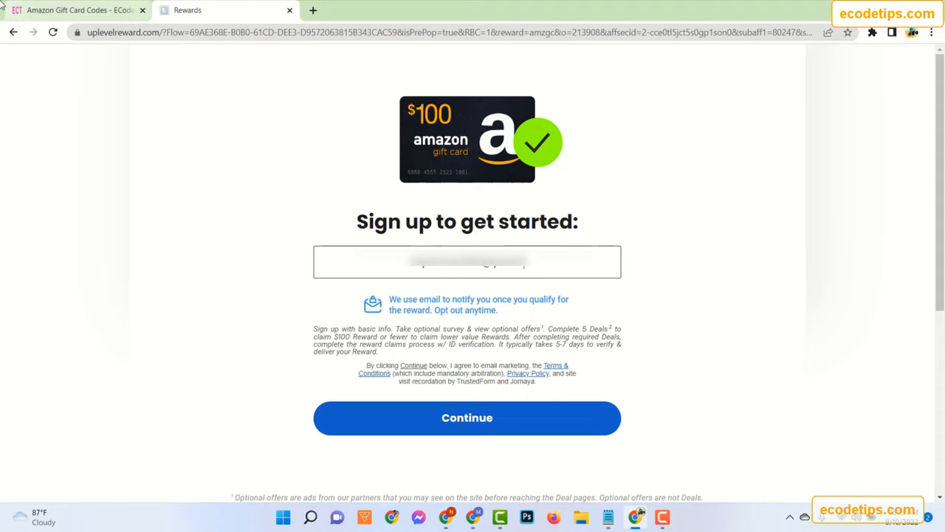
left_click(466, 417)
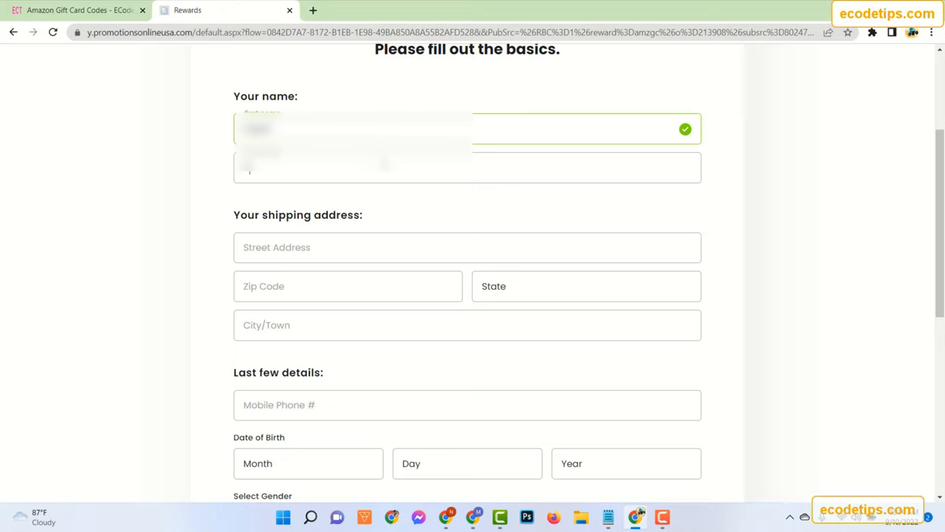
Step: Submit the name and address basics form and begin the Survey stage
scroll("down", 3)
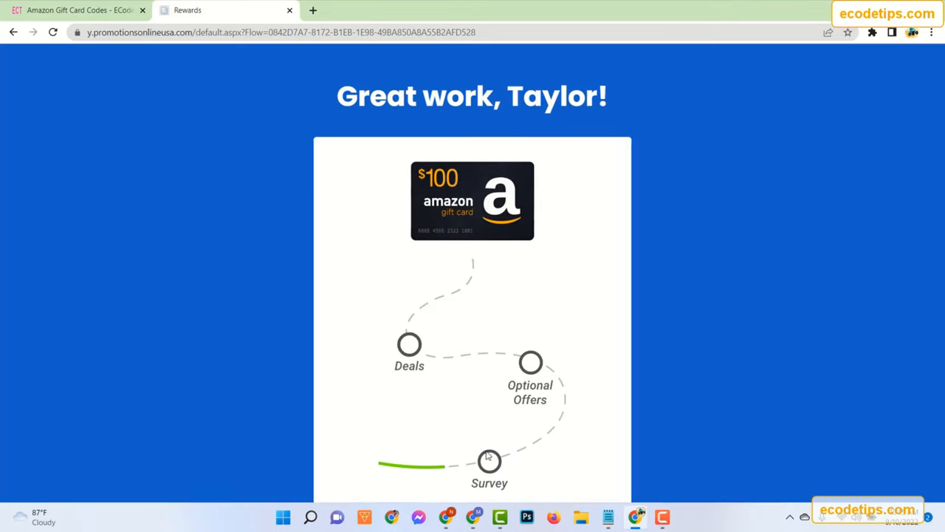
left_click(489, 461)
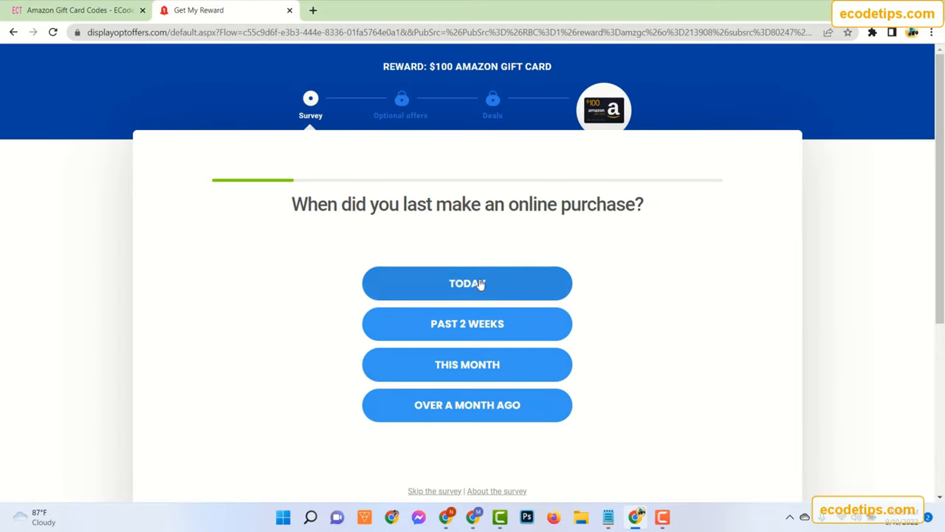
Step: Answer Today, Asian, No, GMC, Lease and None of the Above, then continue
left_click(467, 282)
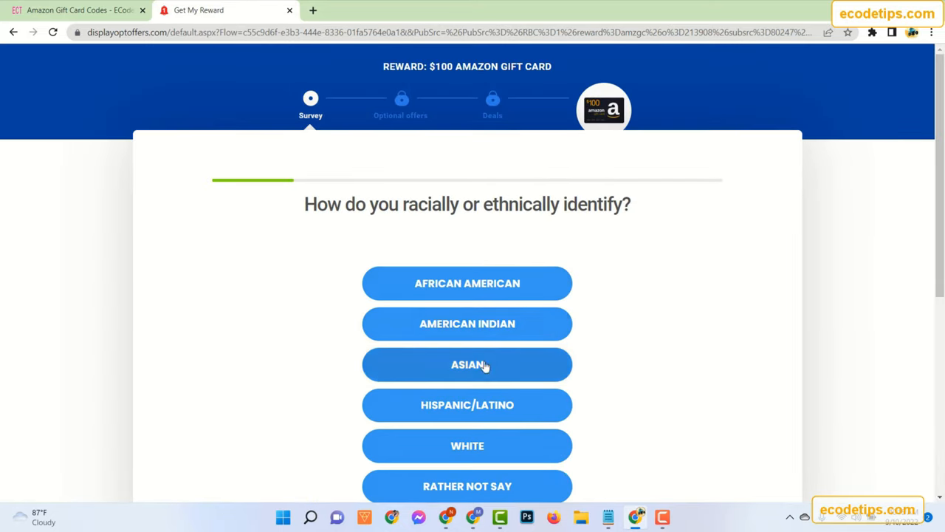
left_click(466, 364)
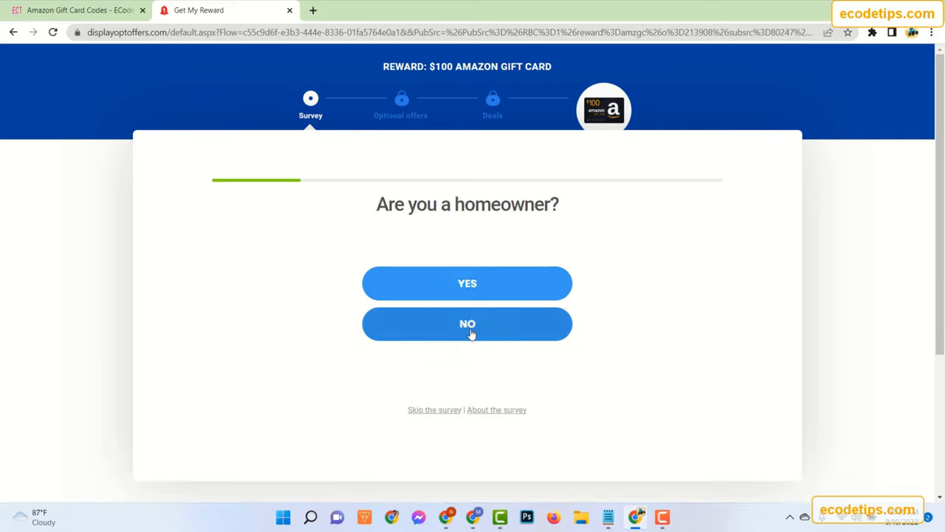
left_click(467, 324)
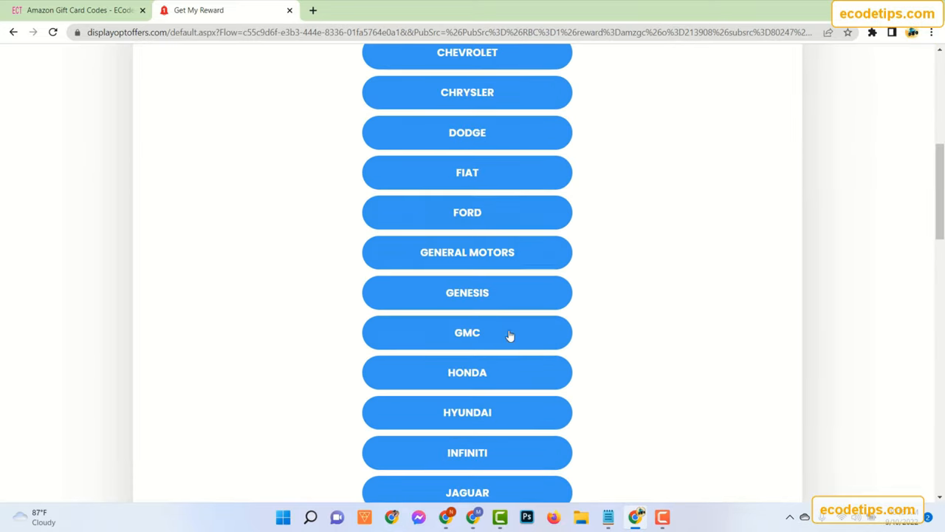
left_click(467, 333)
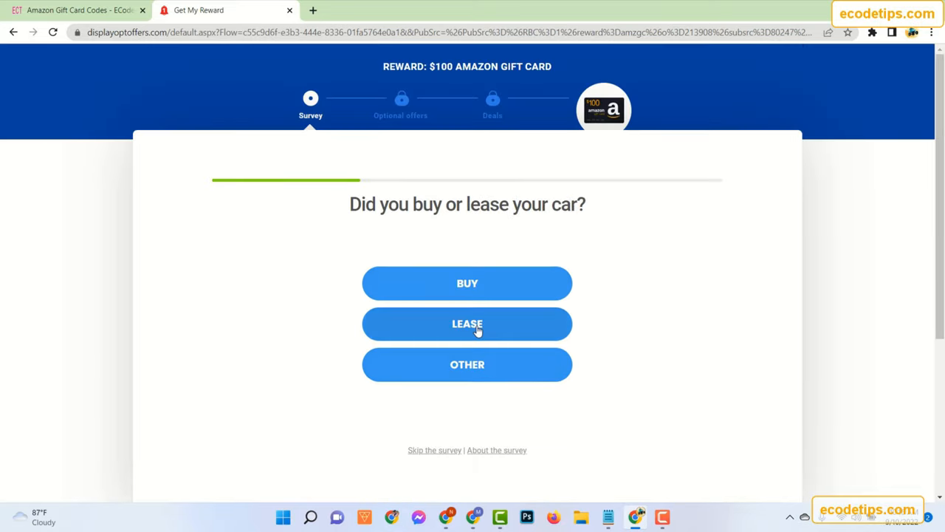
left_click(466, 323)
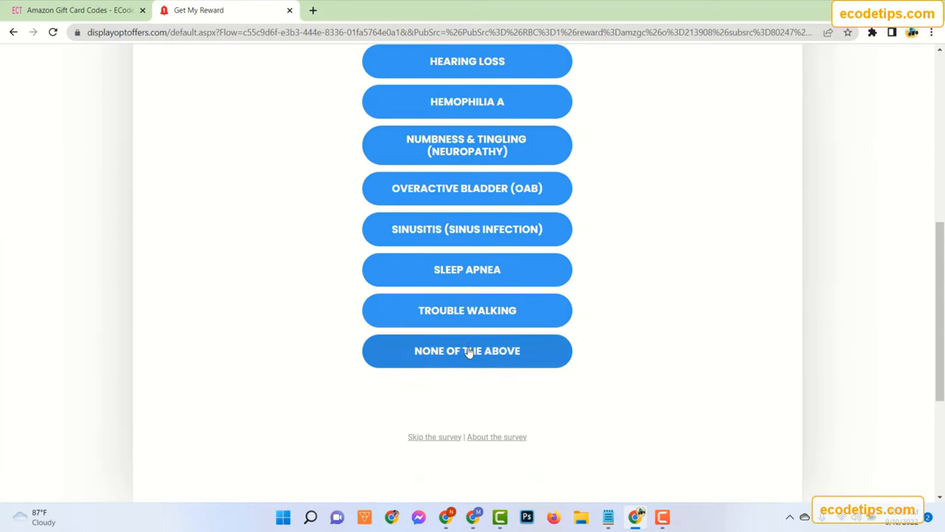
left_click(466, 351)
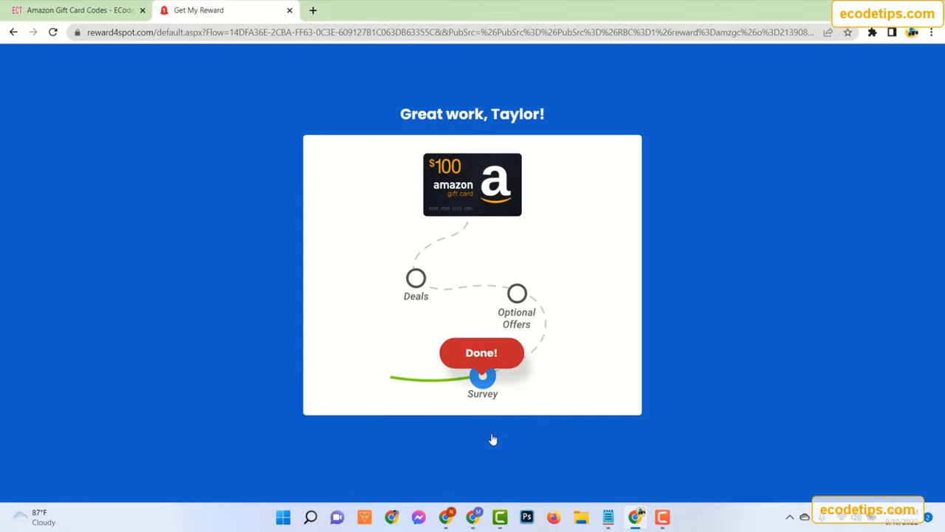
left_click(481, 352)
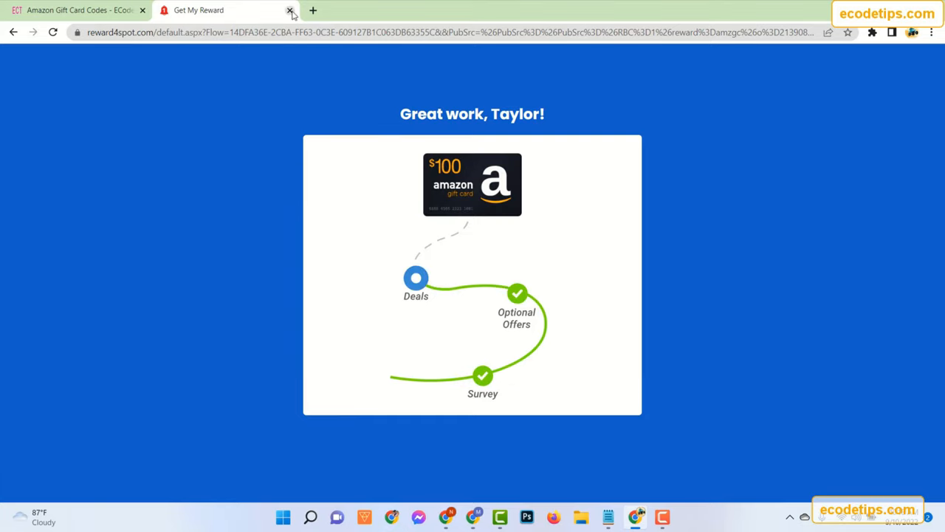
left_click(290, 10)
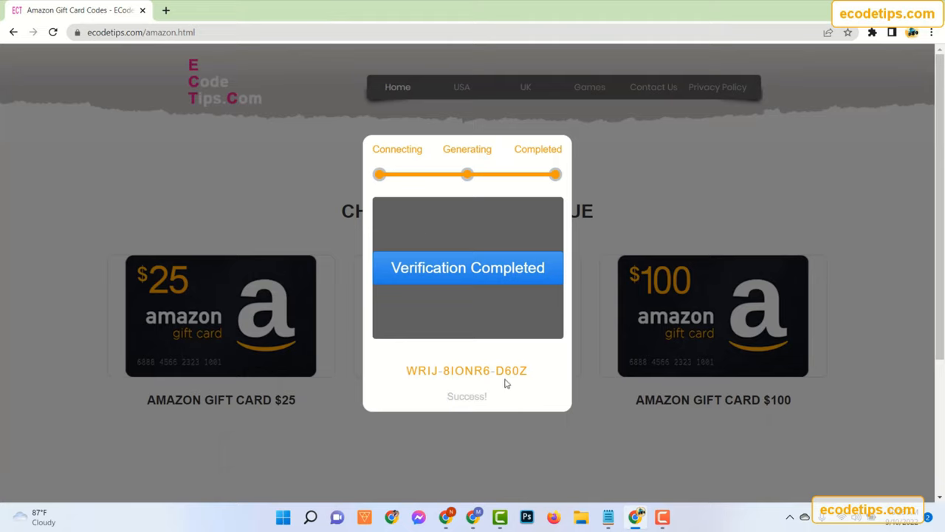
left_click(608, 516)
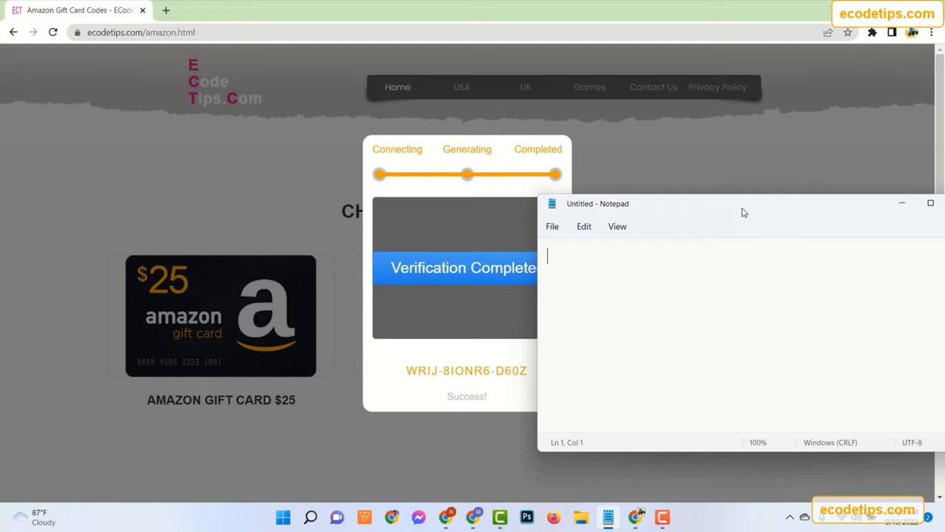
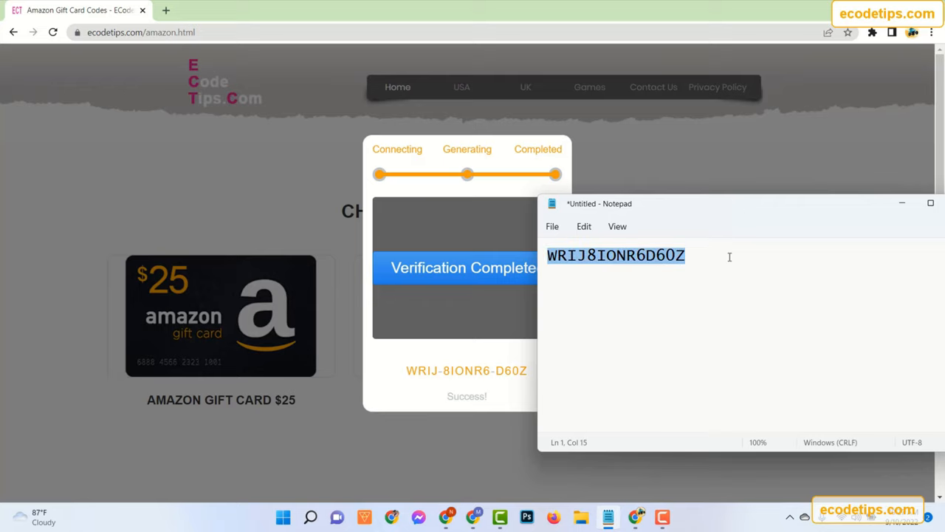
mouse_move(641, 214)
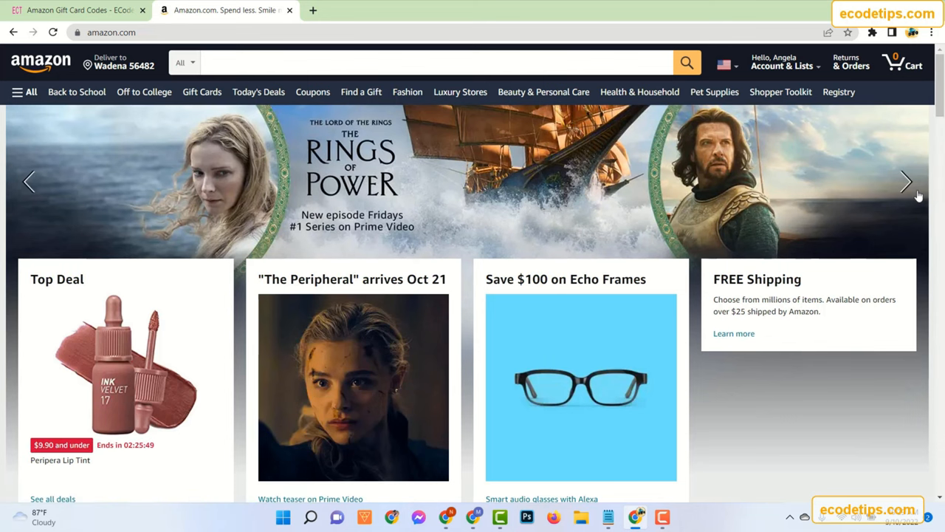
Step: Scroll down Amazon's home page and back to the top
scroll("down", 3)
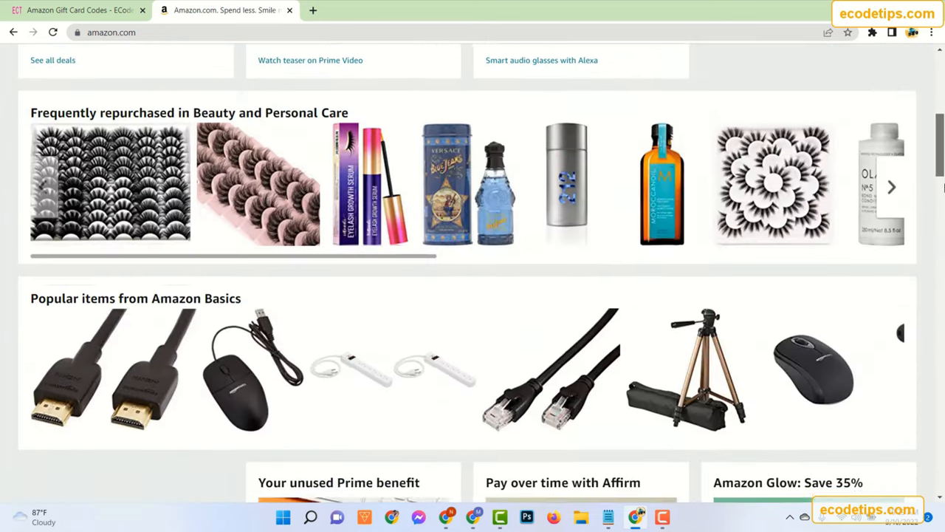
scroll("down", 3)
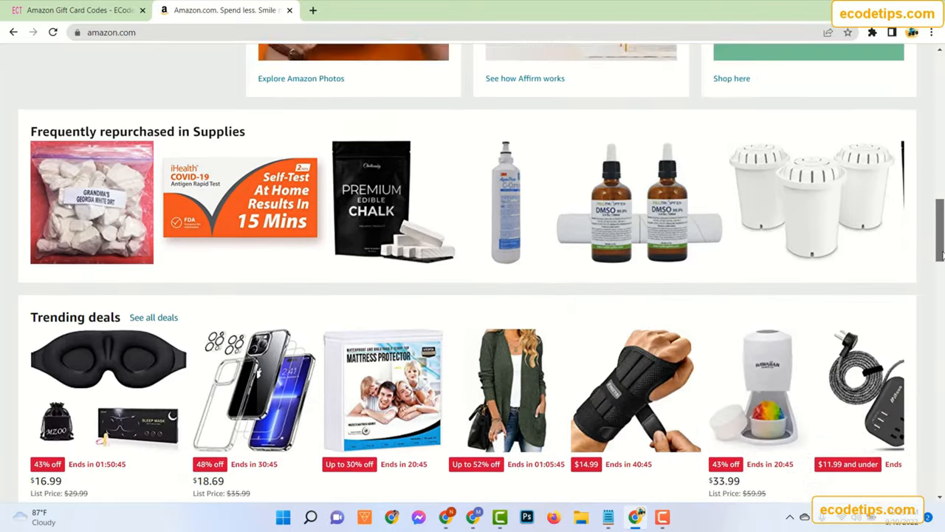
scroll("up", 3)
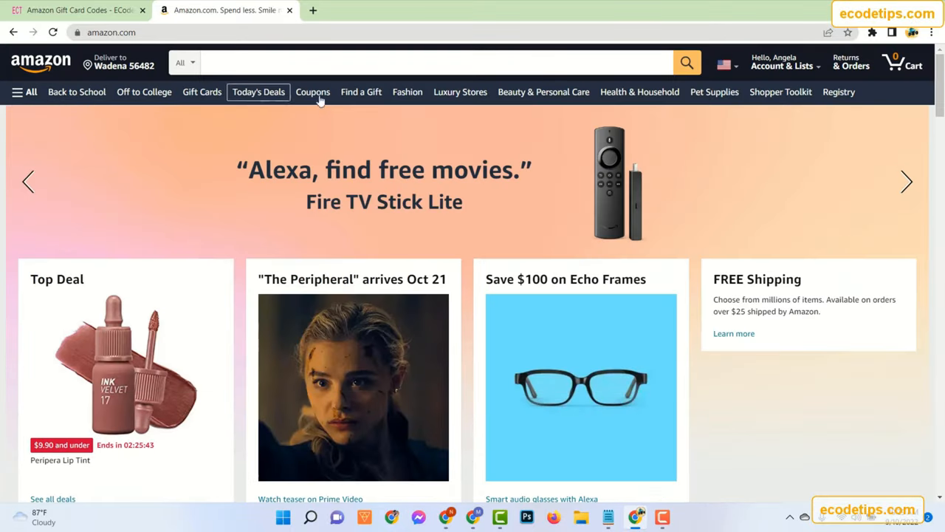
mouse_move(202, 92)
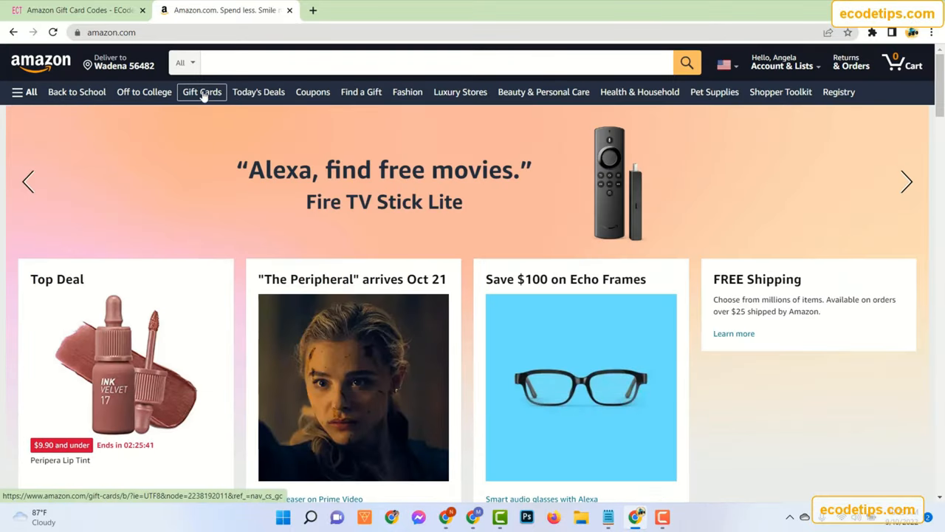
Step: Go to Amazon's Gift Cards department and choose 'Redeem an Amazon Gift Card'
left_click(201, 92)
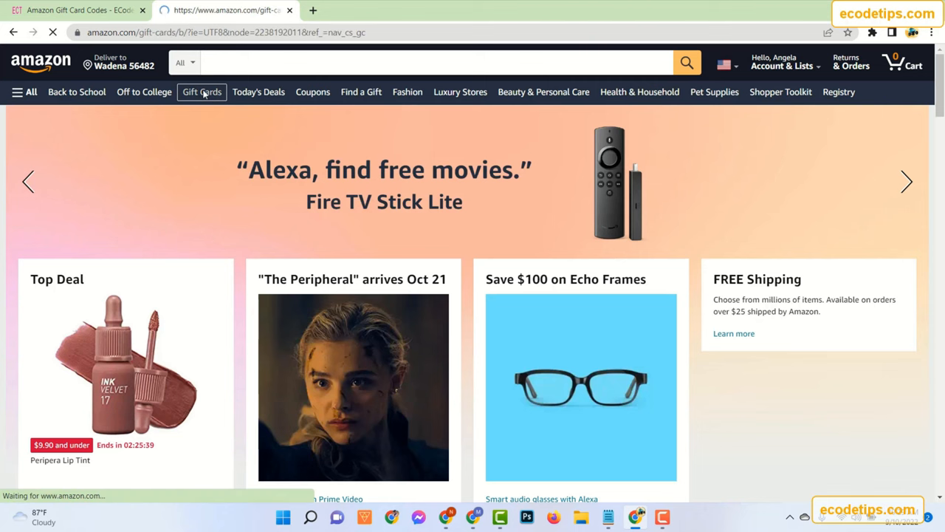
left_click(201, 92)
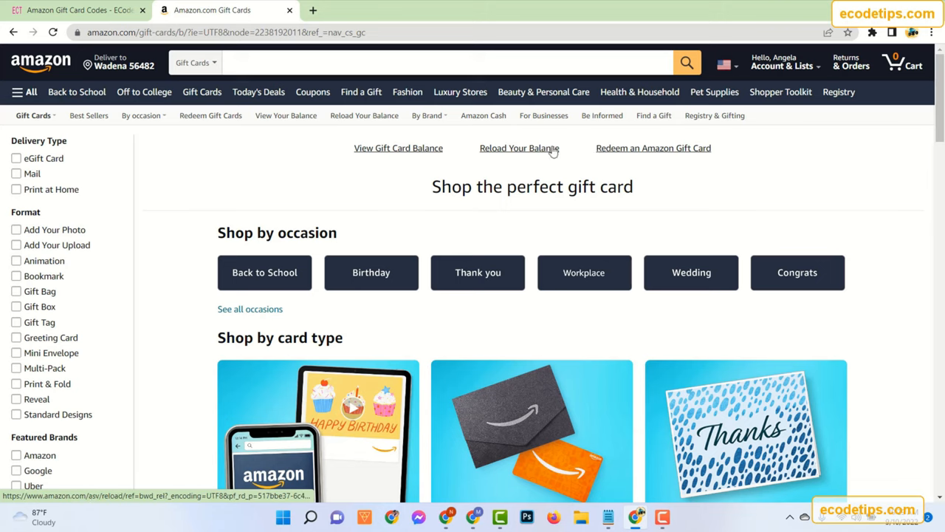
mouse_move(652, 148)
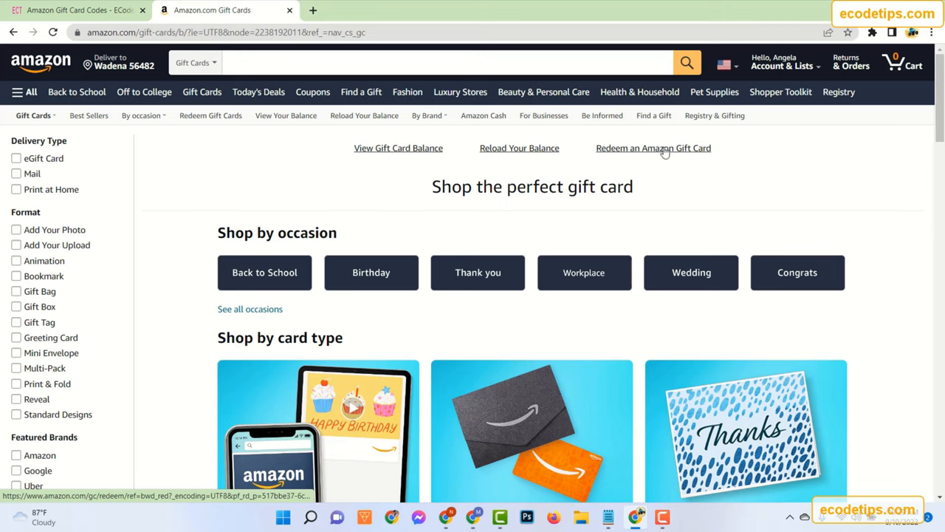
left_click(653, 148)
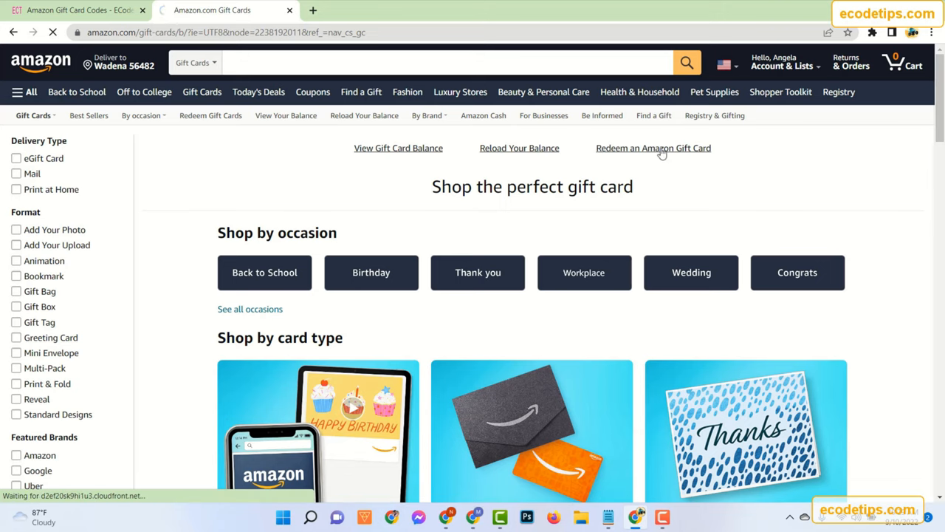
Step: Open the Redeem a gift card page and highlight the $21.00 balance
left_click(653, 148)
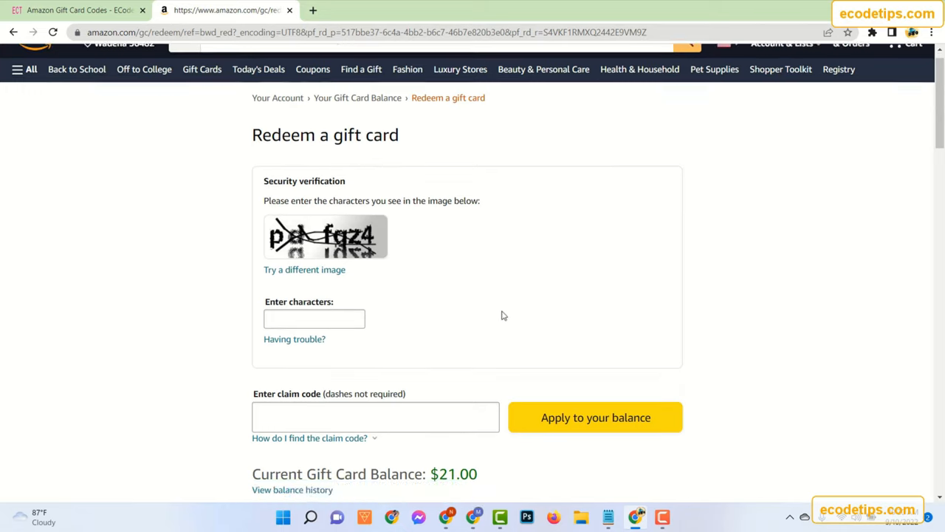
scroll("down", 3)
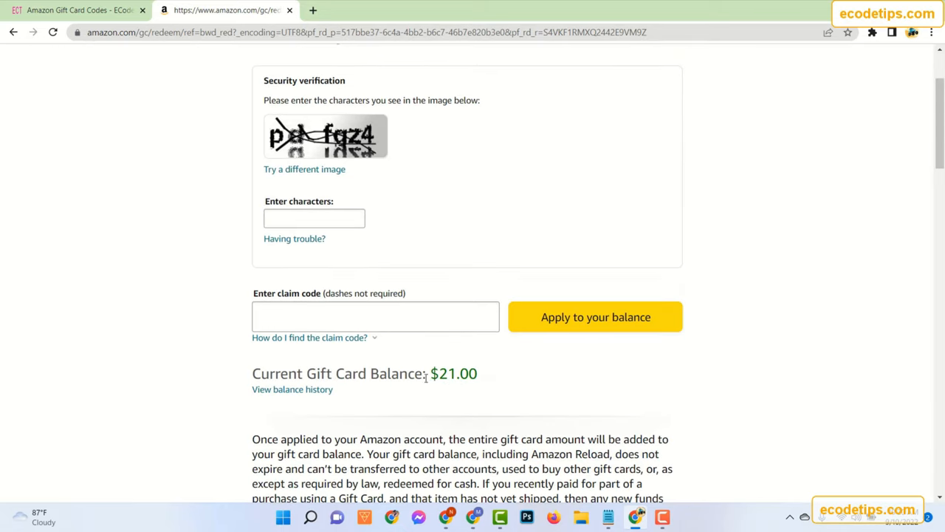
double_click(453, 372)
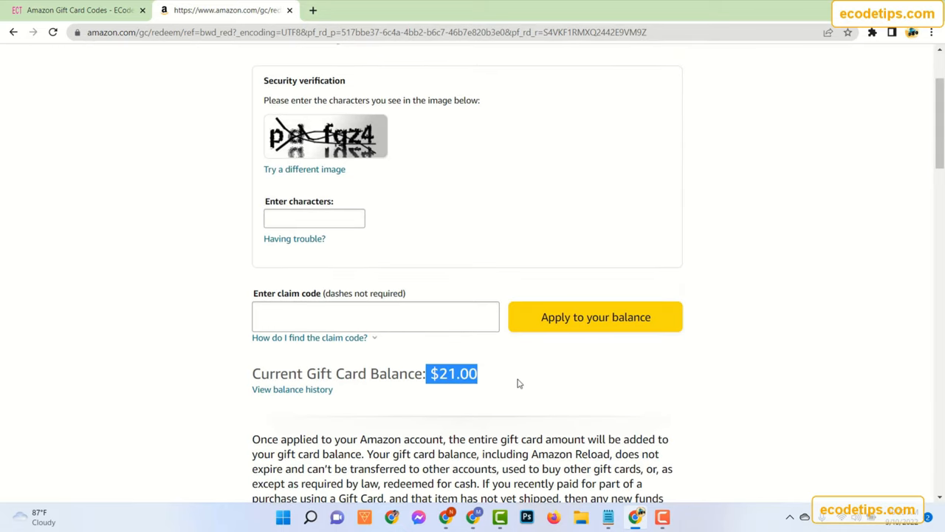
scroll("up", 3)
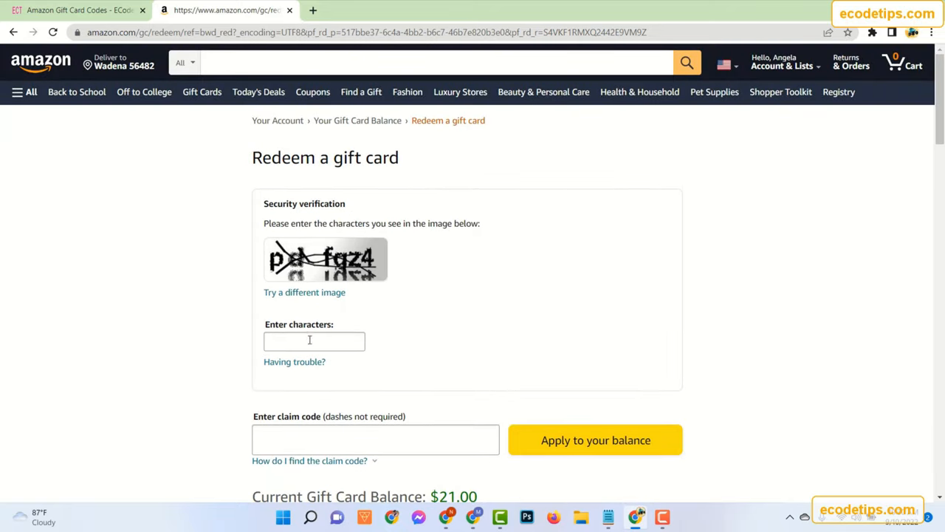
Step: Enter the security verification characters 'pdfqz4'
type("pd")
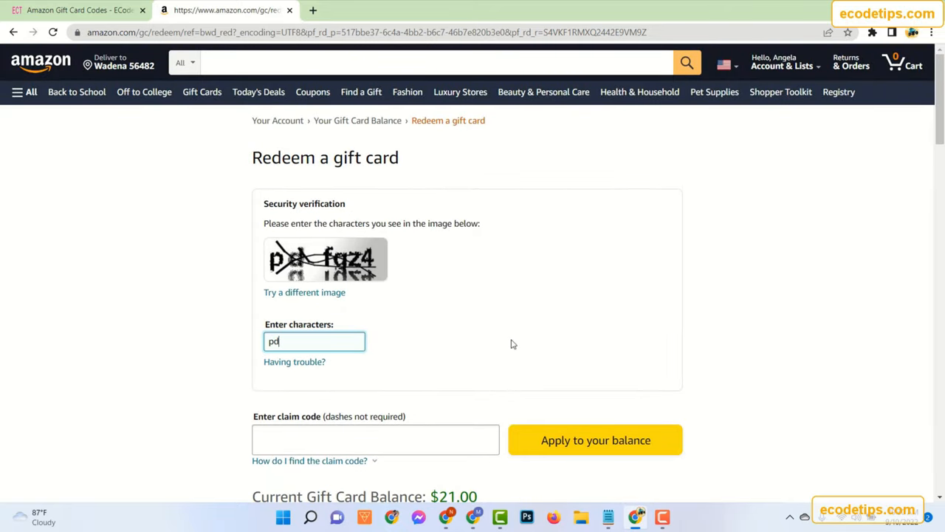
type("fqz4")
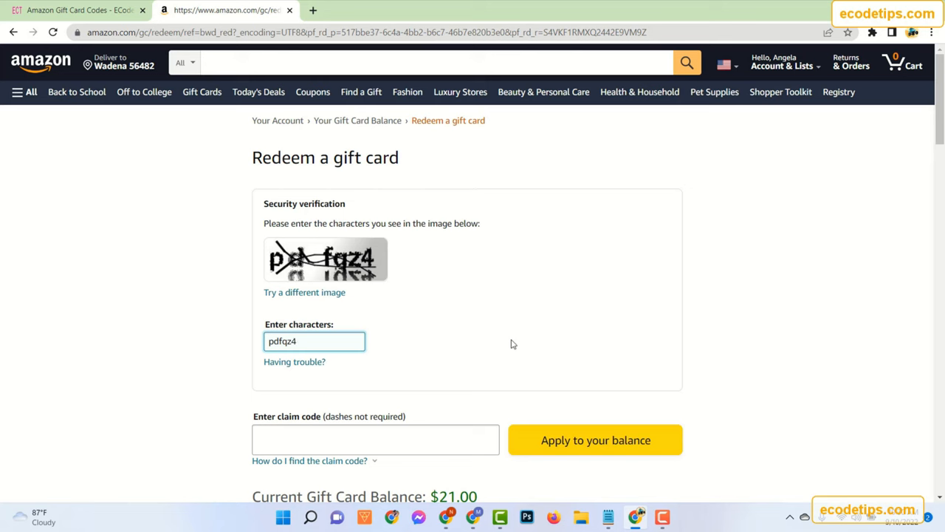
scroll("down", 3)
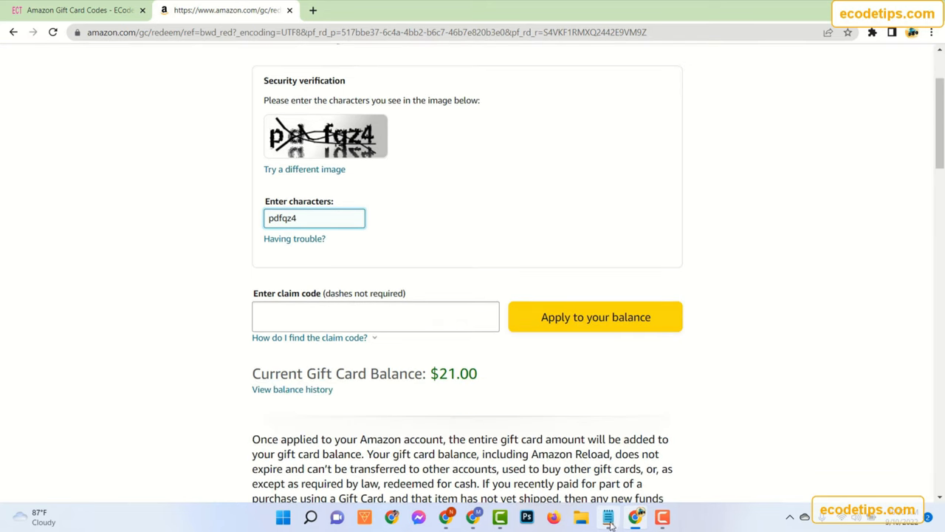
left_click(608, 516)
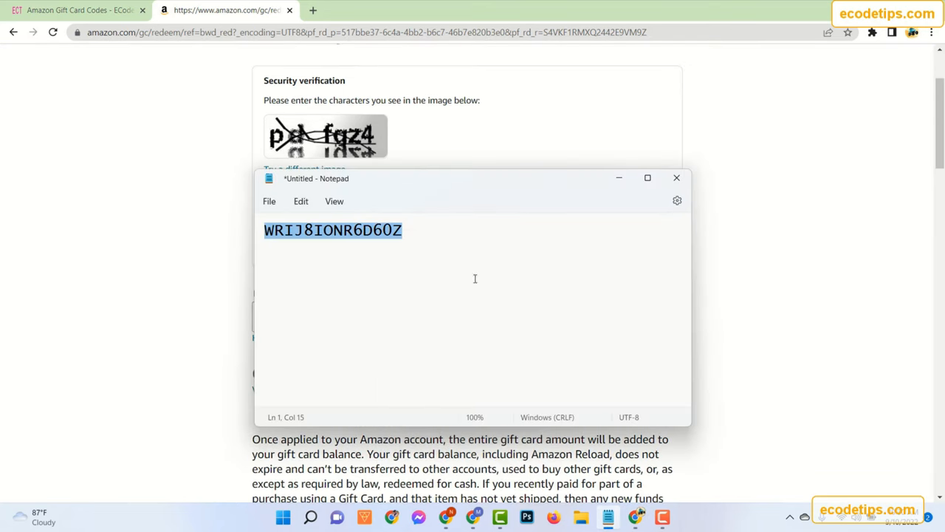
right_click(357, 316)
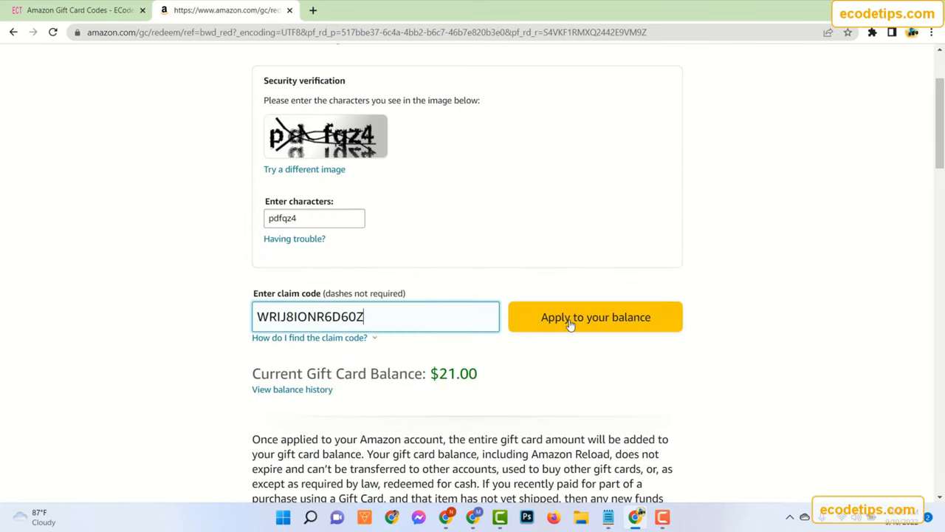
left_click(595, 317)
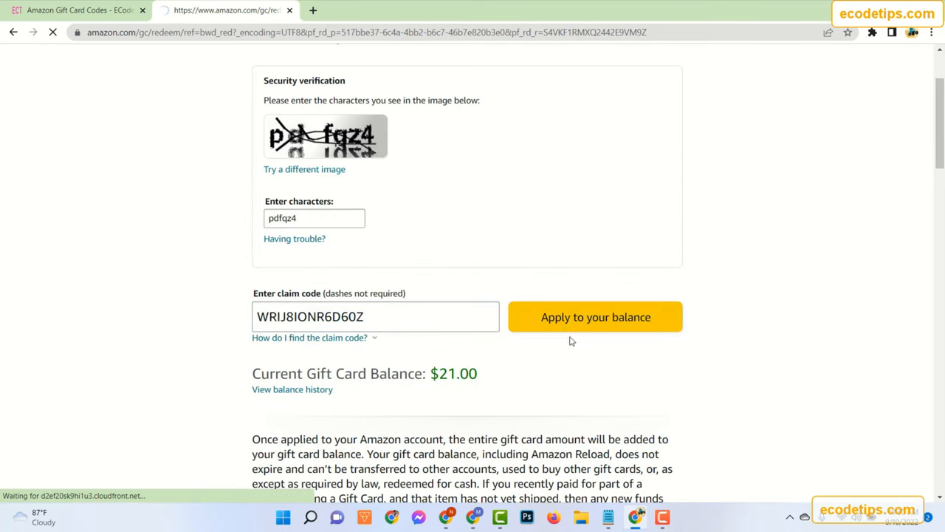
Step: Check the green success banner and highlight the new $121.00 balance
left_click(596, 317)
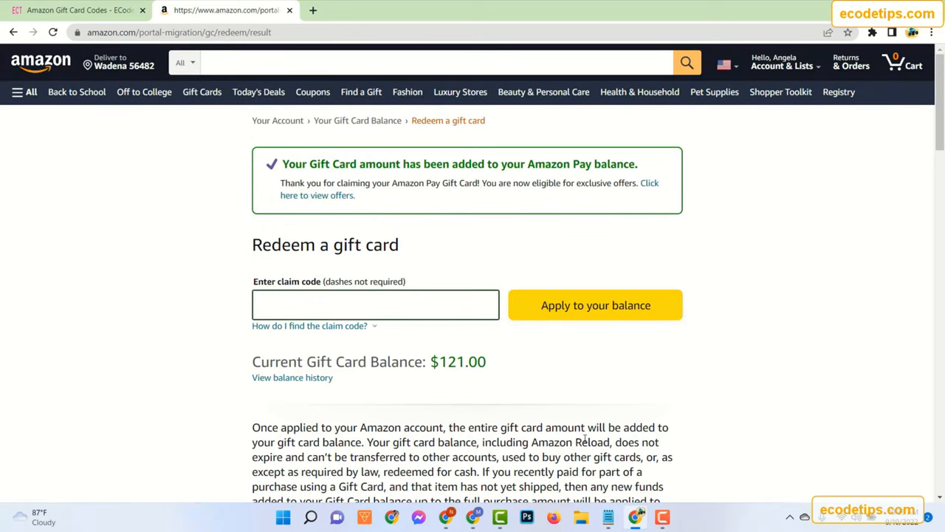
double_click(458, 361)
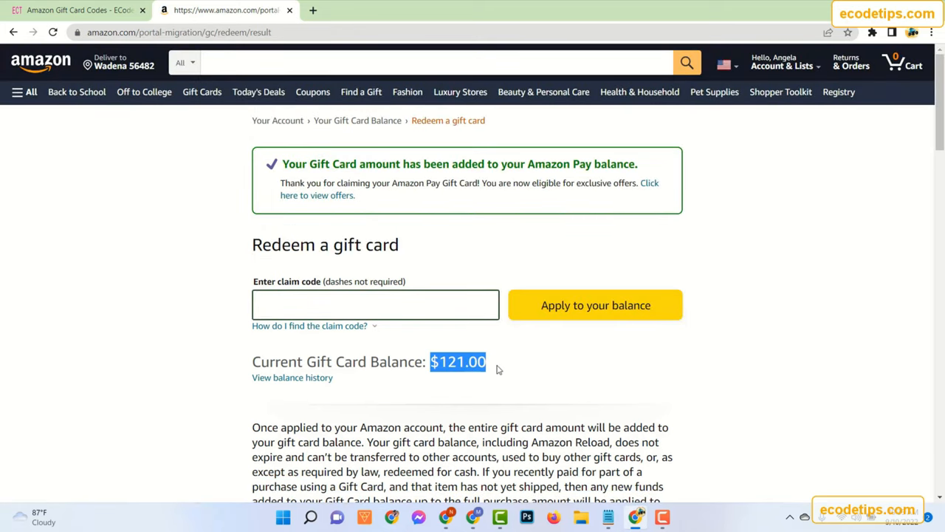
mouse_move(506, 382)
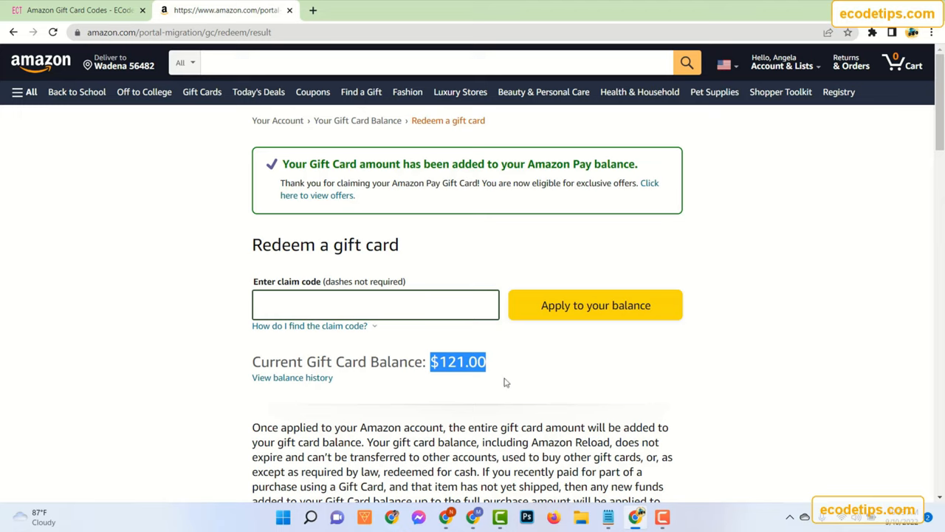